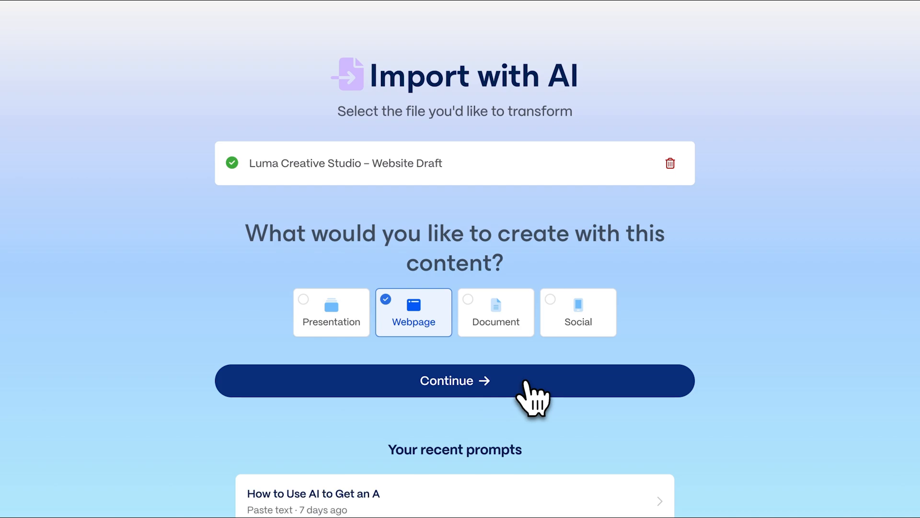
Step: Continue with the Webpage import to load the Luma draft into the prompt editor
{"action": "left_click", "coordinate": [455, 380]}
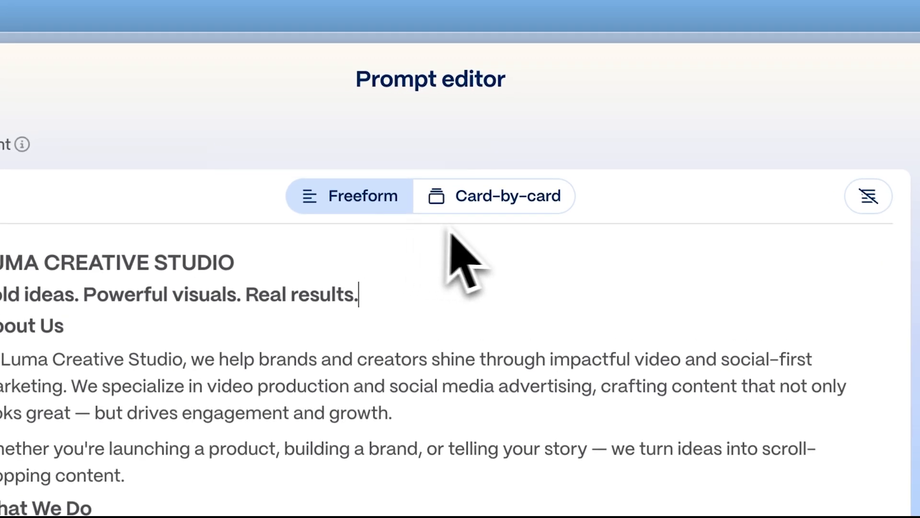
Step: Switch to Card-by-card so the draft splits into six cards
{"action": "left_click", "coordinate": [507, 196]}
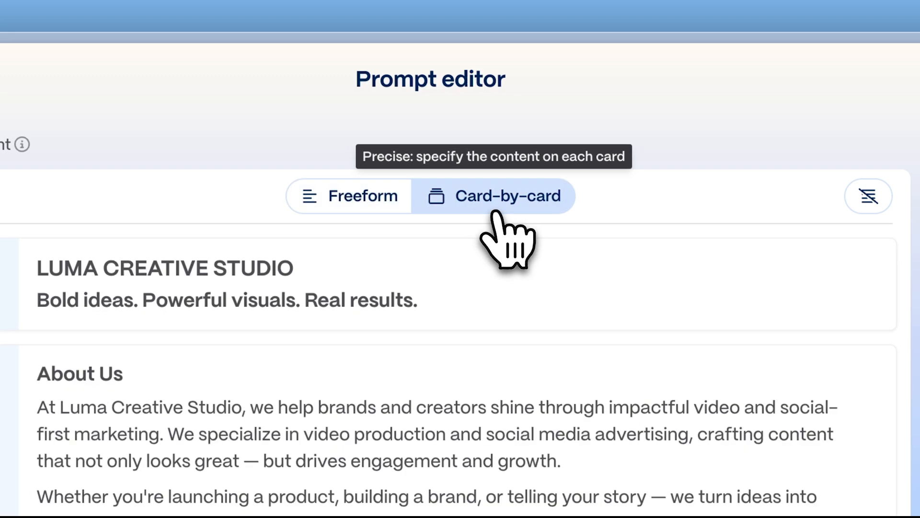
{"action": "left_click", "coordinate": [508, 196]}
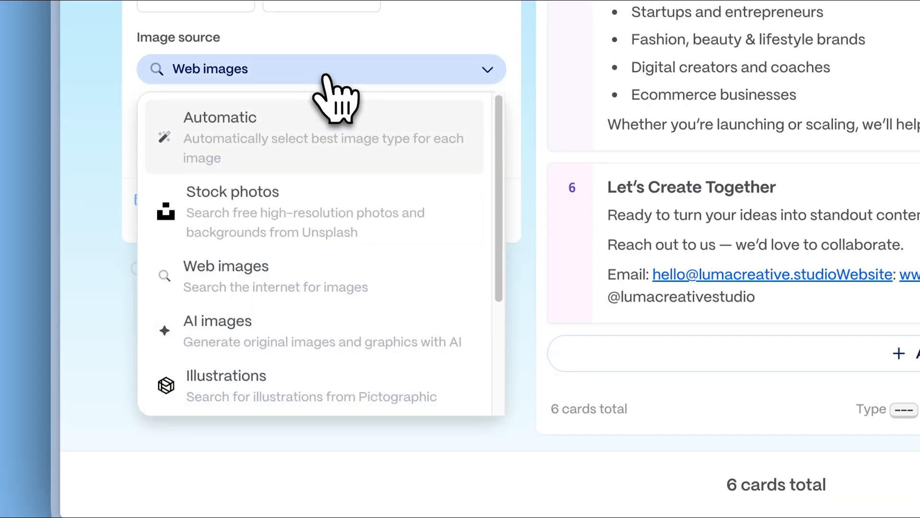
Step: Set the image source to AI-generated images
{"action": "scroll", "scroll_direction": "down", "scroll_amount": 3}
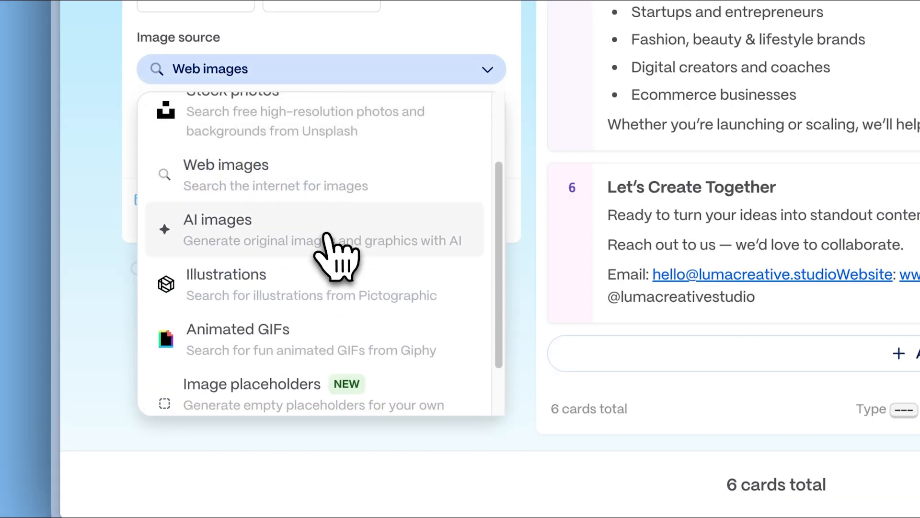
{"action": "left_click", "coordinate": [217, 226]}
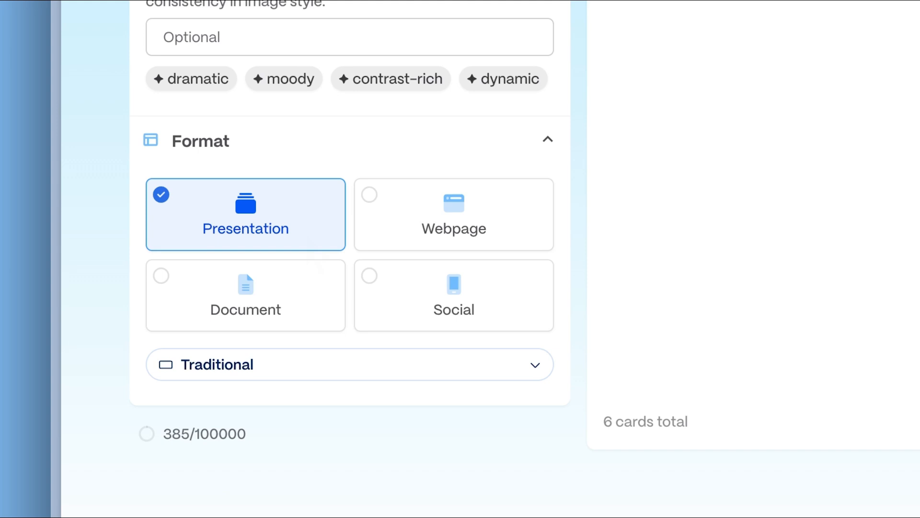
{"action": "mouse_move", "coordinate": [318, 253]}
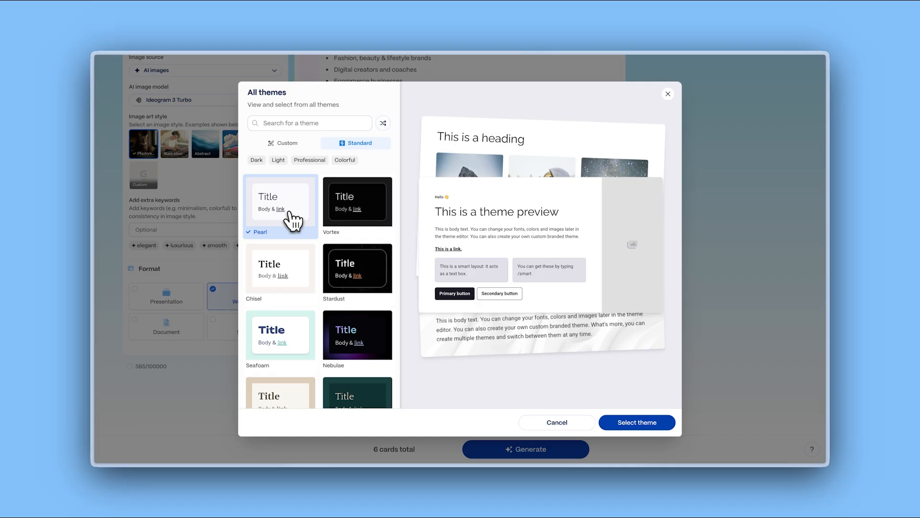
Step: Preview the Stardust, Commons and Flamingo themes, then select a theme
{"action": "left_click", "coordinate": [358, 267]}
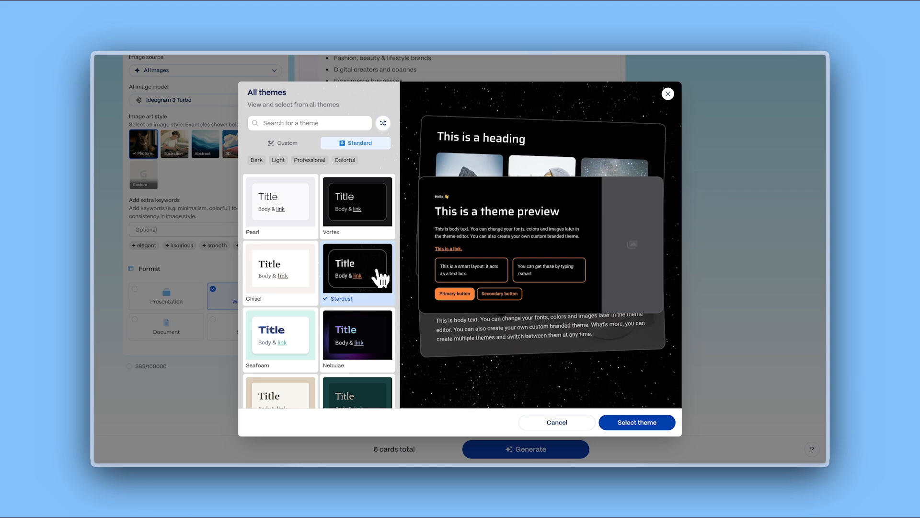
{"action": "left_click", "coordinate": [280, 305]}
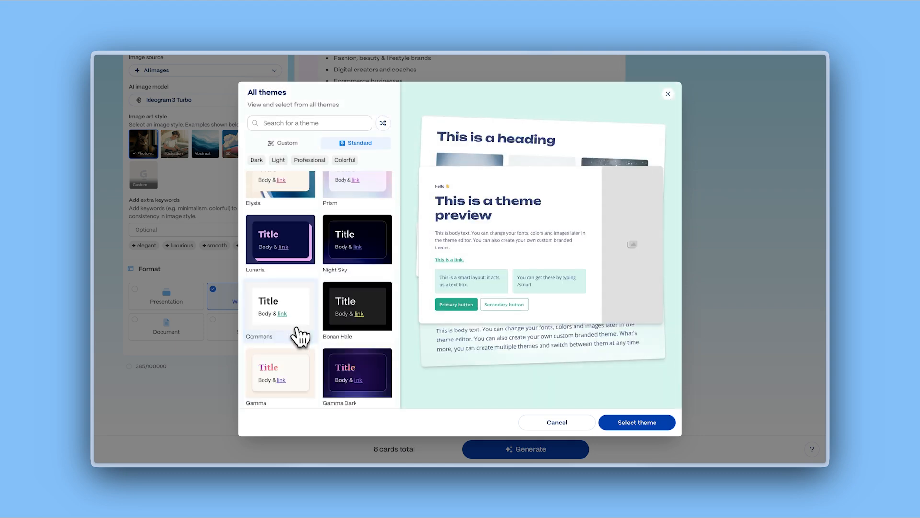
{"action": "scroll", "scroll_direction": "down", "scroll_amount": 3}
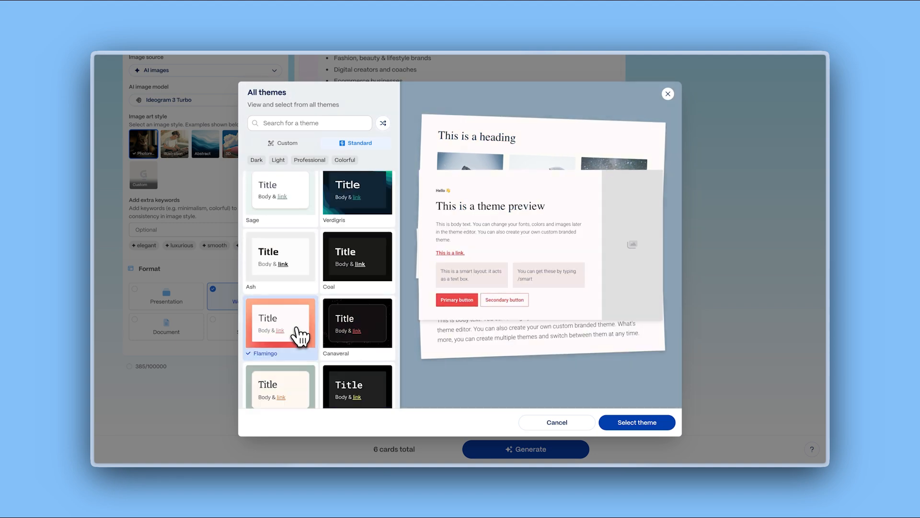
{"action": "left_click", "coordinate": [283, 142]}
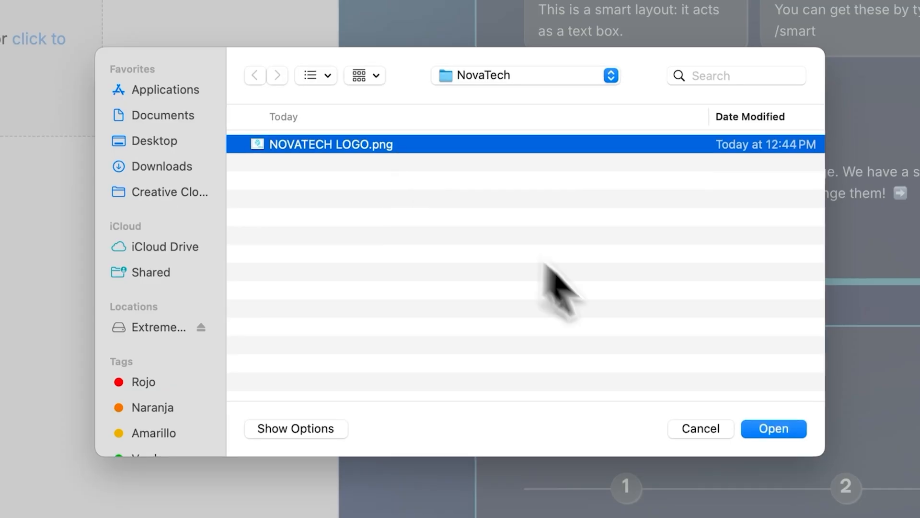
{"action": "left_click", "coordinate": [774, 428]}
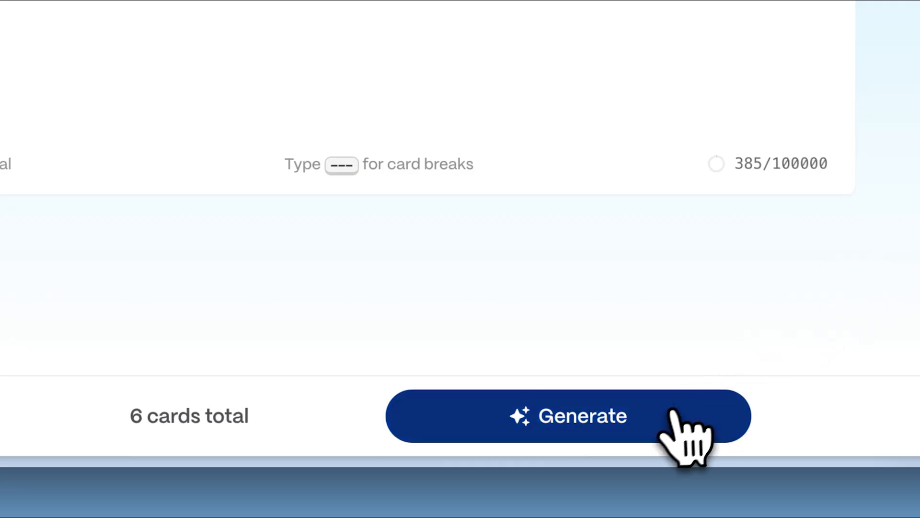
Step: Generate the Luma Creative Studio website from the six prepared cards
{"action": "left_click", "coordinate": [580, 416]}
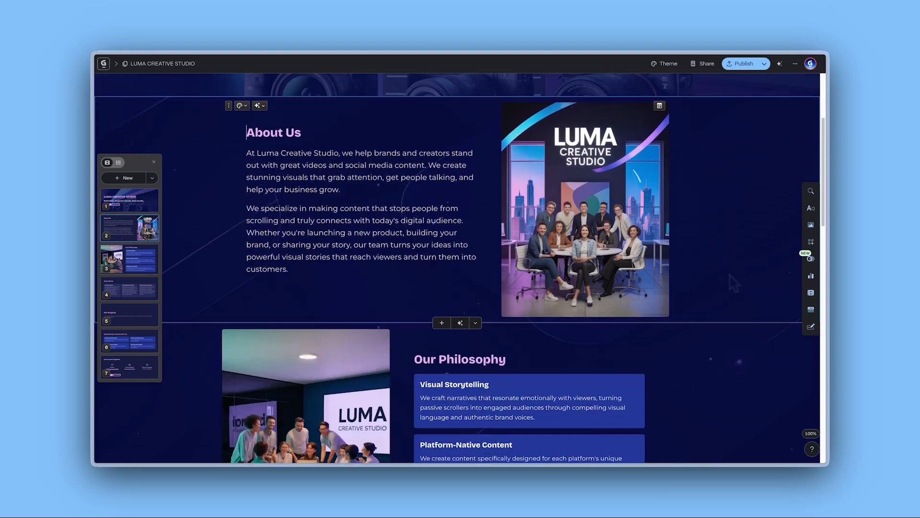
Step: Accept the AI-rewritten About Us text as two concise paragraphs
{"action": "scroll", "scroll_direction": "down", "scroll_amount": 3}
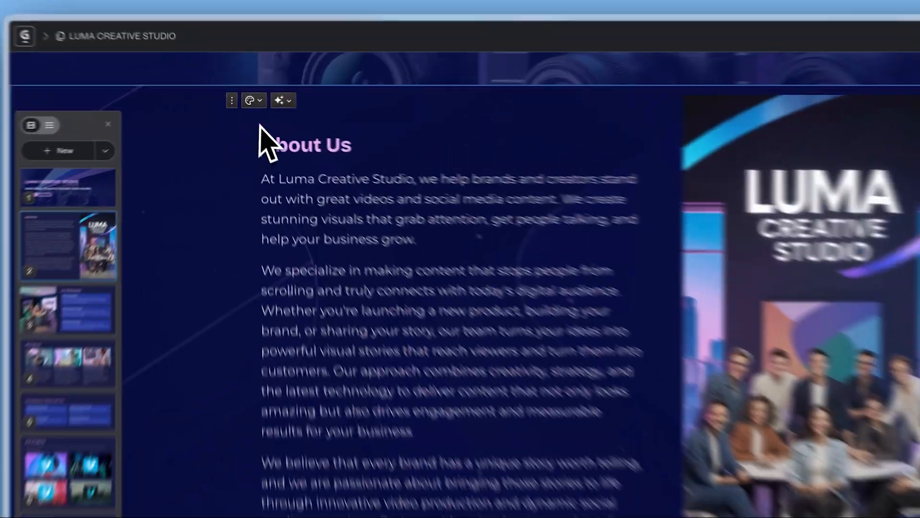
{"action": "left_click", "coordinate": [295, 99]}
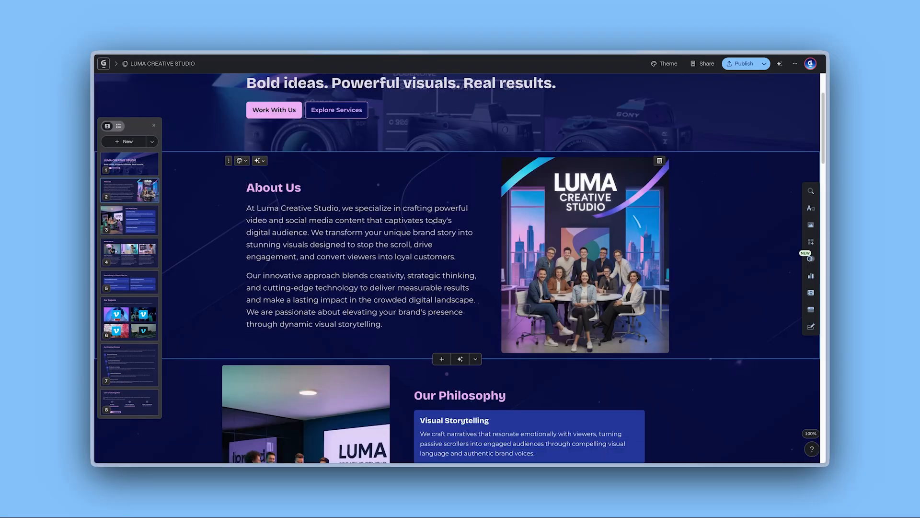
{"action": "scroll", "scroll_direction": "down", "scroll_amount": 3}
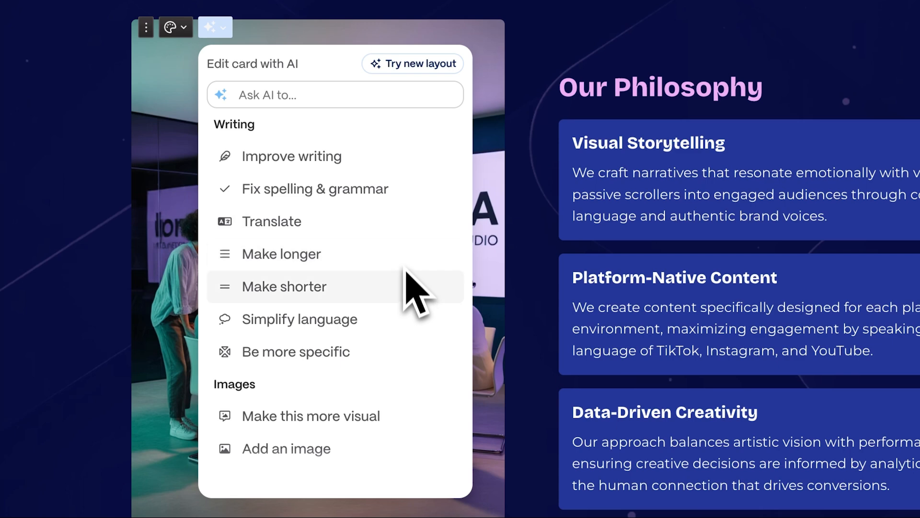
{"action": "mouse_move", "coordinate": [412, 363]}
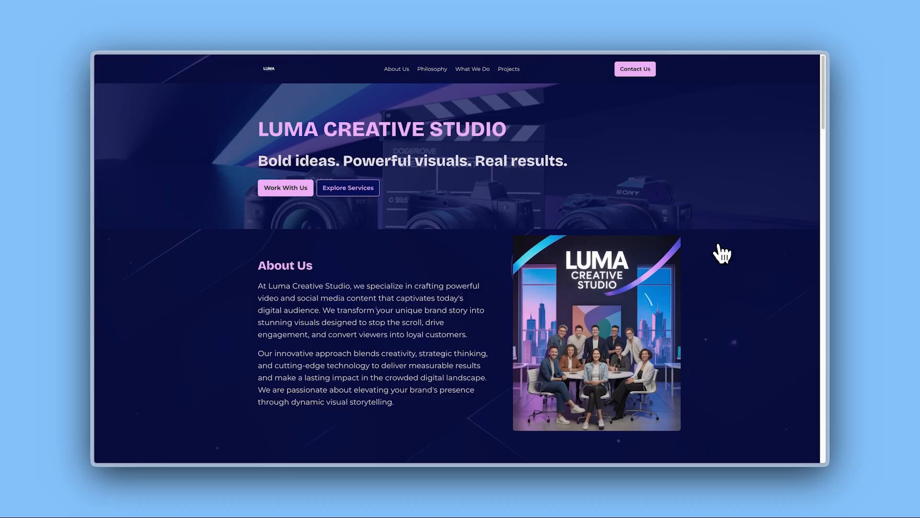
Step: Scroll the live site past About Us to the Our Philosophy value cards
{"action": "scroll", "scroll_direction": "down", "scroll_amount": 3}
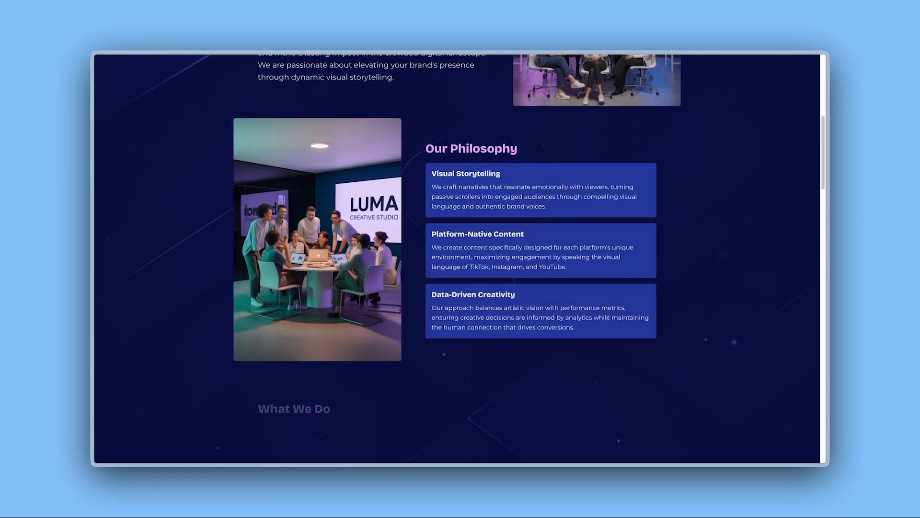